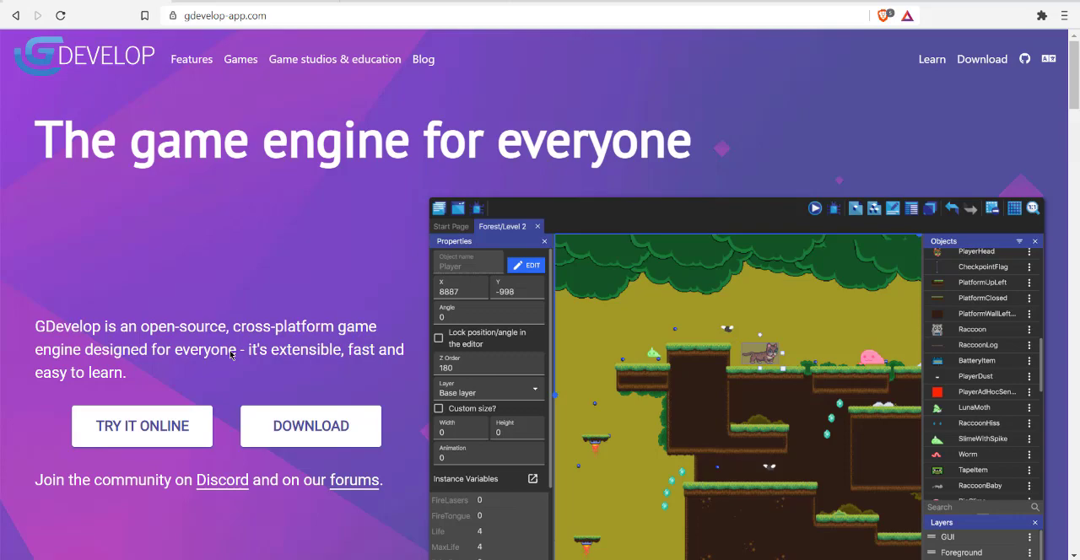
{"action": "mouse_move", "coordinate": [224, 270]}
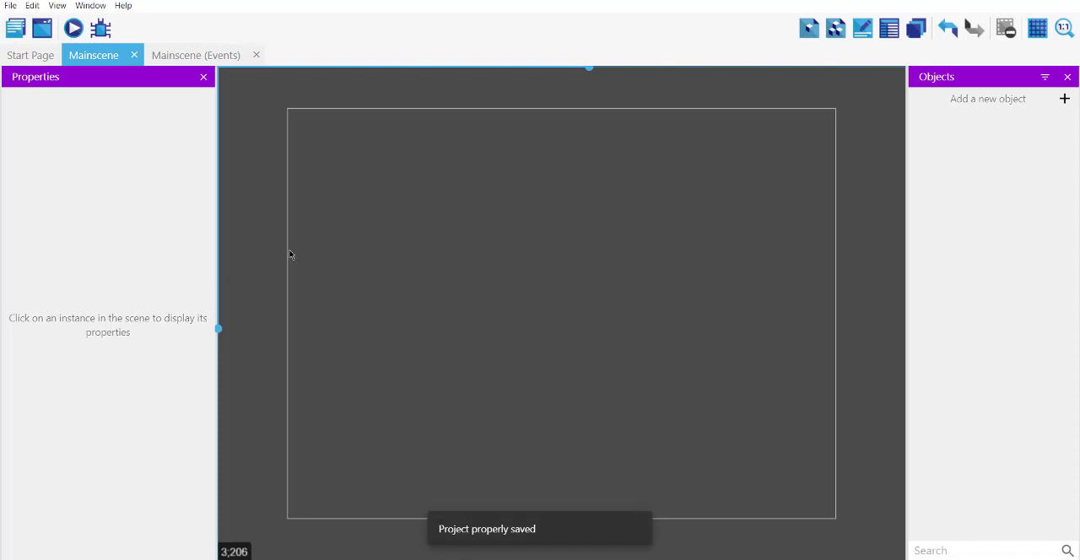
{"action": "mouse_move", "coordinate": [269, 243]}
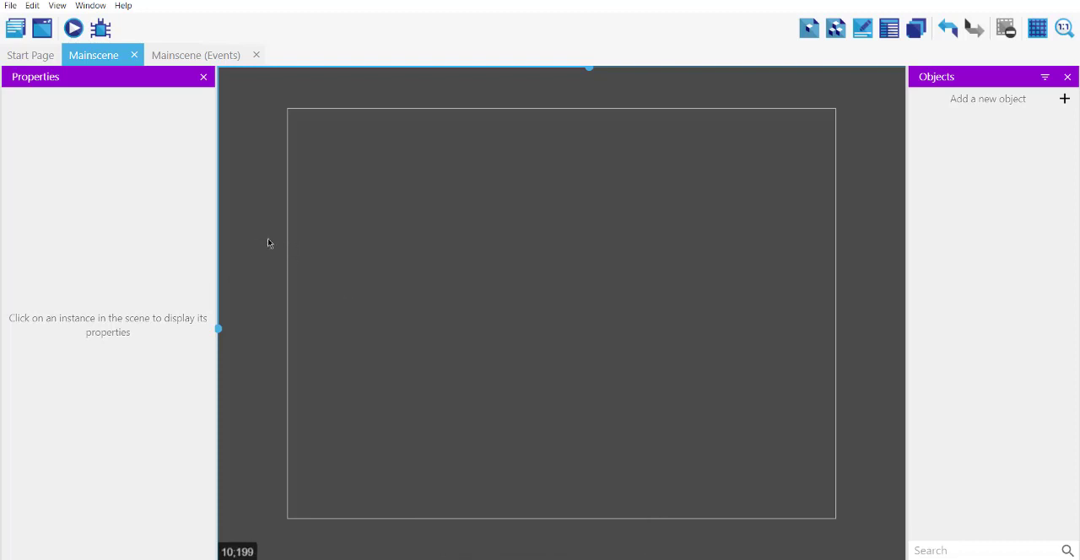
{"action": "mouse_move", "coordinate": [305, 263]}
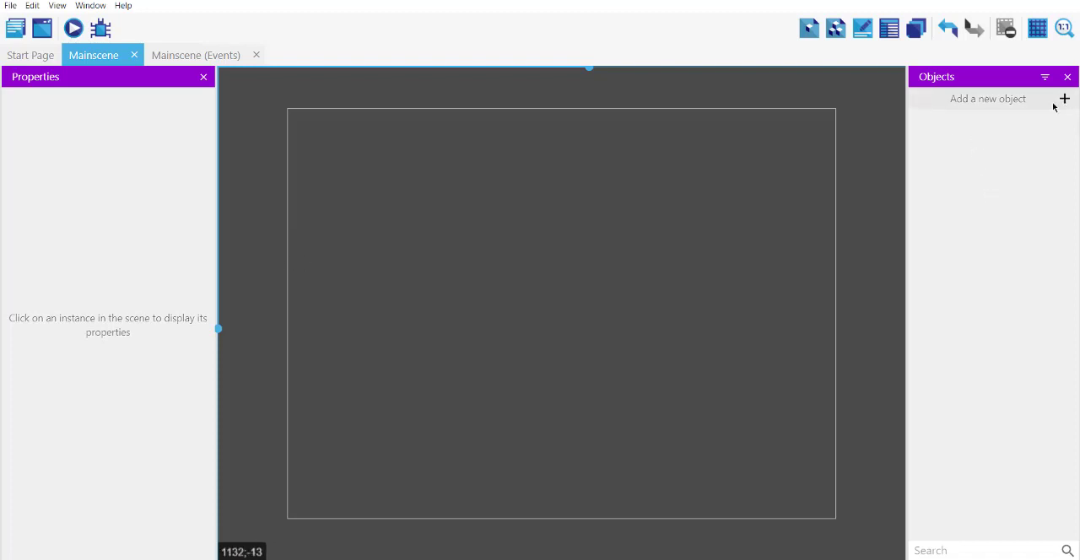
{"action": "mouse_move", "coordinate": [289, 243]}
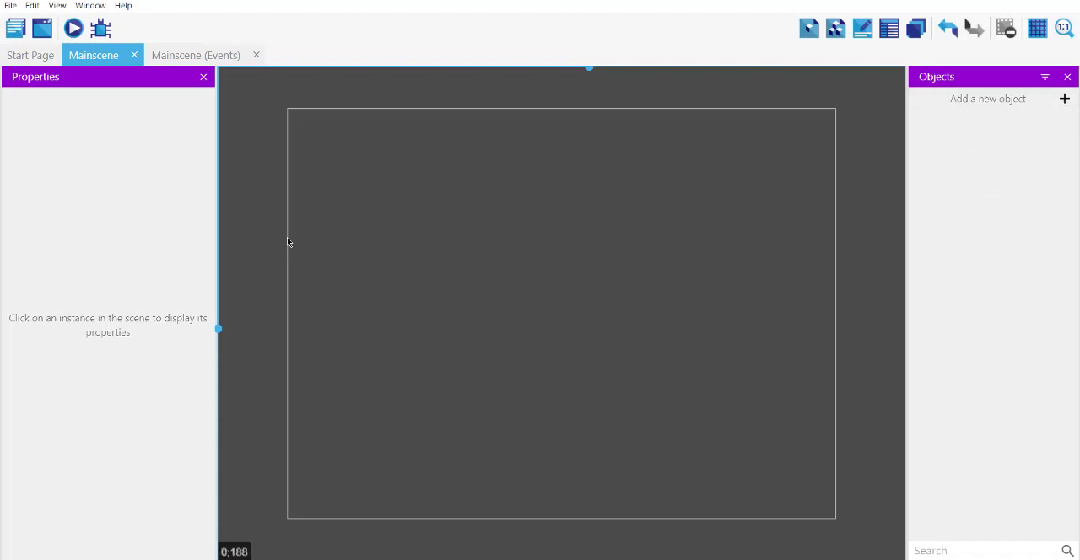
{"action": "mouse_move", "coordinate": [307, 225]}
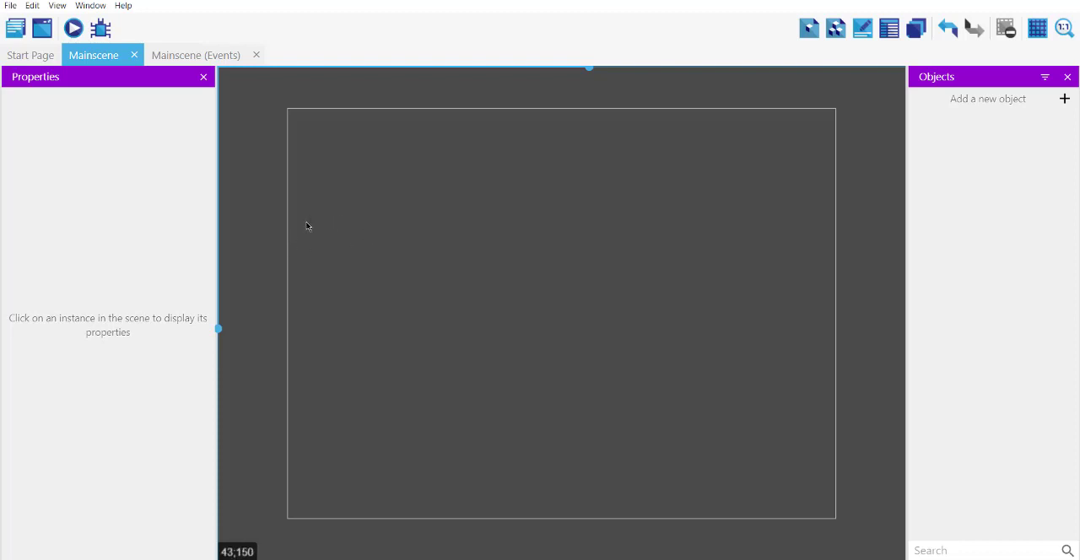
{"action": "mouse_move", "coordinate": [284, 245]}
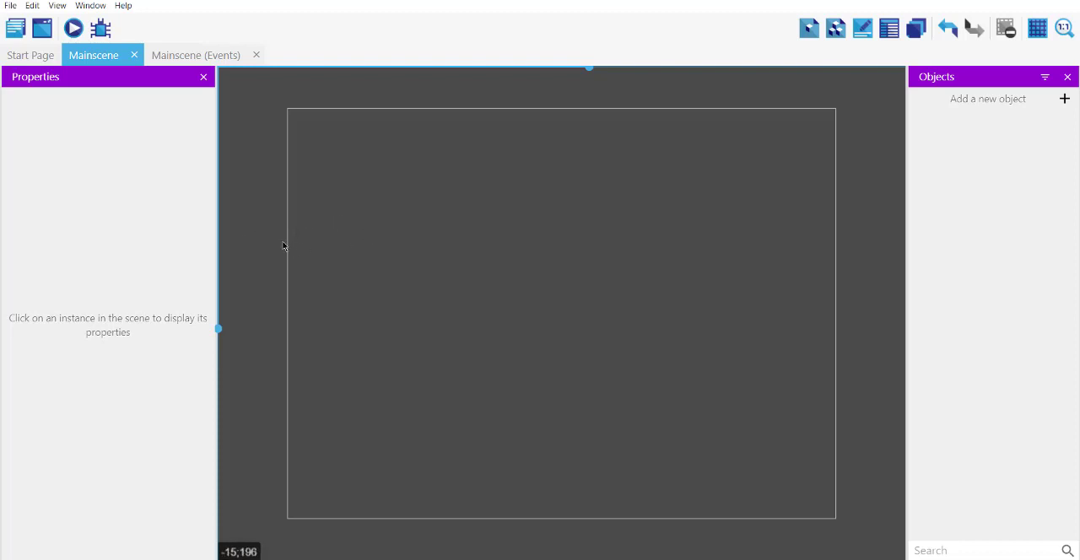
{"action": "mouse_move", "coordinate": [292, 249]}
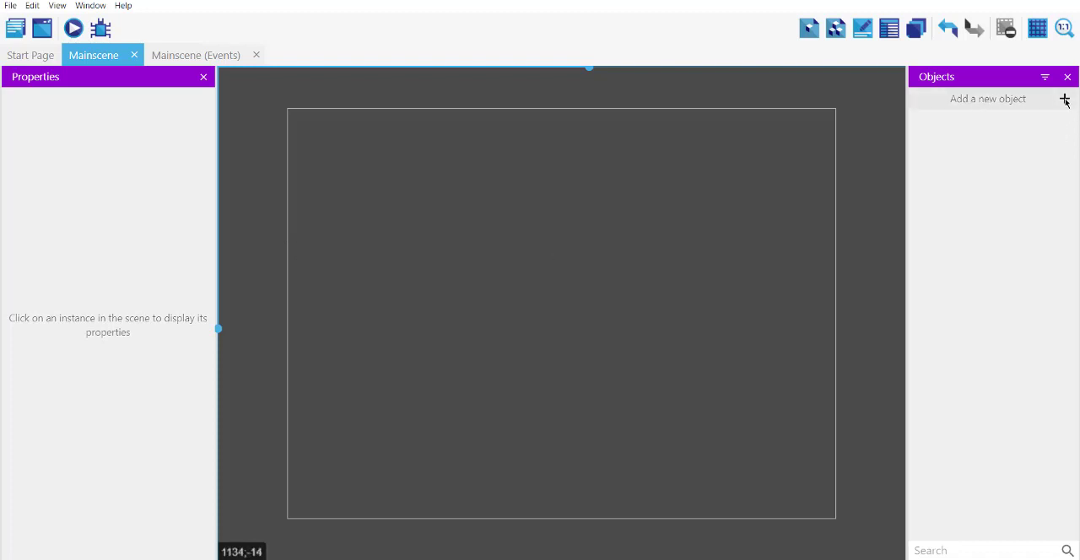
Step: Add a new Particles emitter object named 'Bubble' to the scene
{"action": "left_click", "coordinate": [1064, 99]}
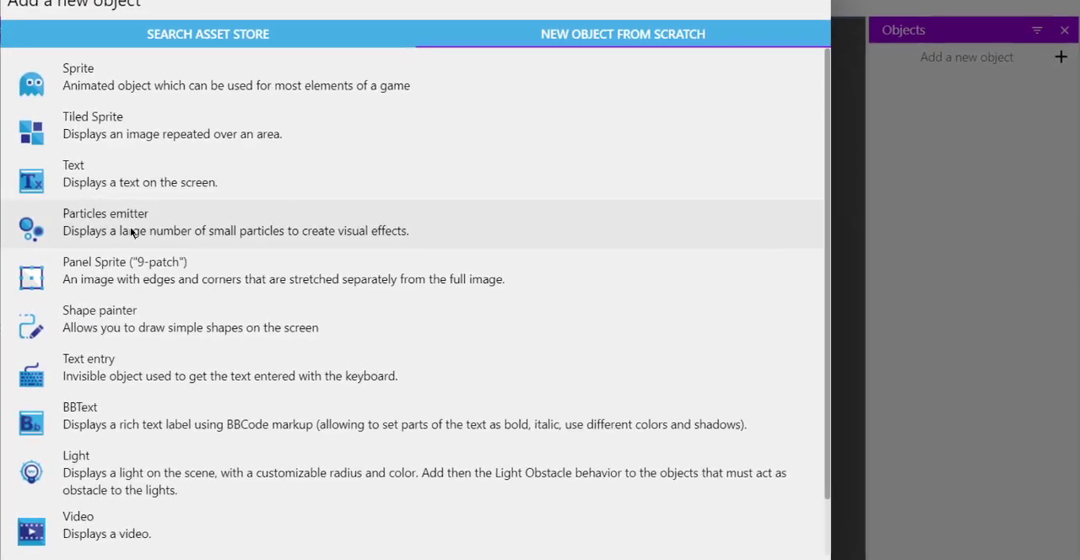
{"action": "left_click", "coordinate": [105, 221]}
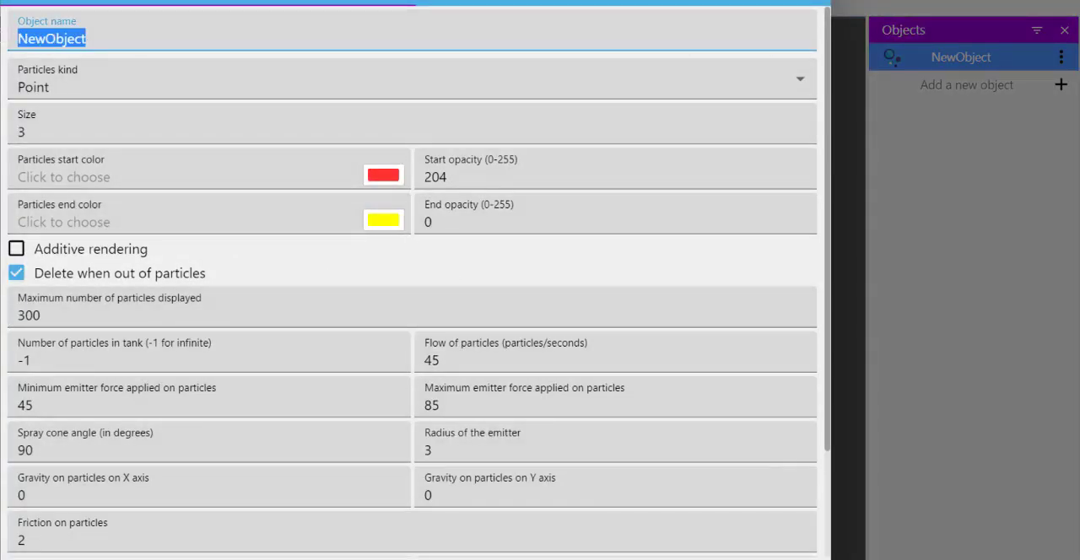
{"action": "type", "text": "Bubble"}
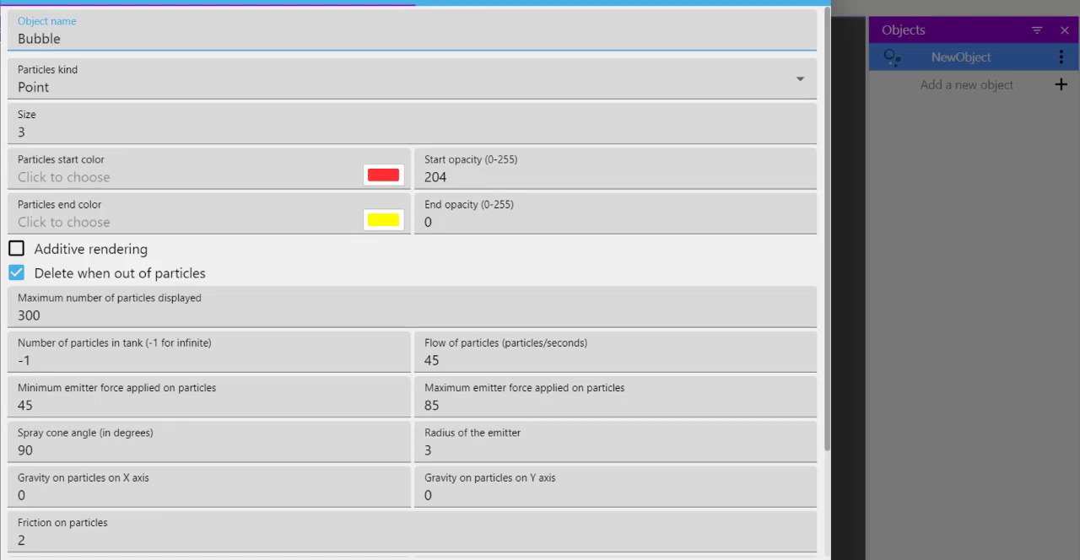
{"action": "mouse_move", "coordinate": [60, 105]}
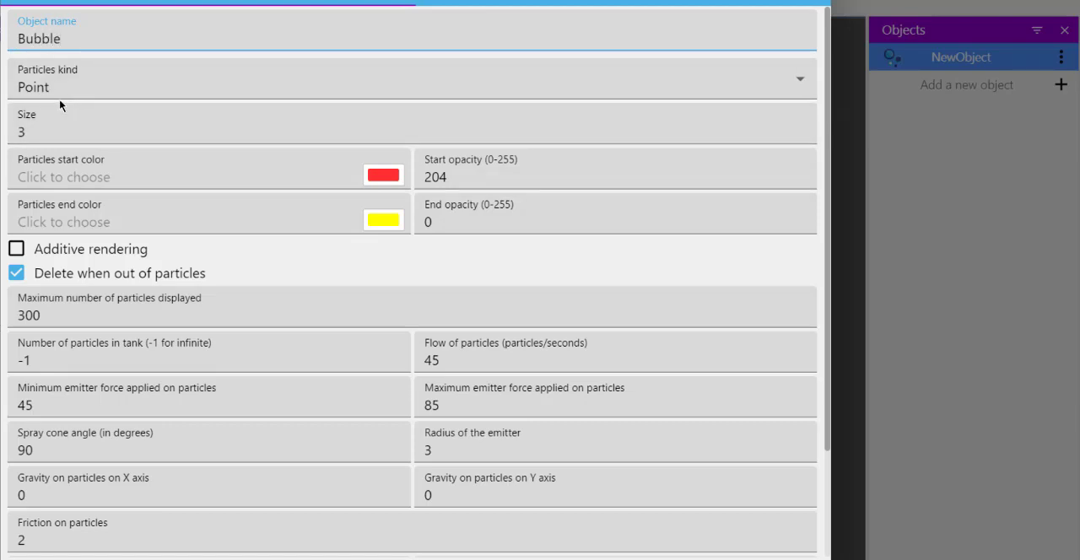
Step: Give Bubble line particles, purple start and blue end colours, additive rendering, and no deletion when empty
{"action": "left_click", "coordinate": [413, 77]}
{"action": "type", "text": "10"}
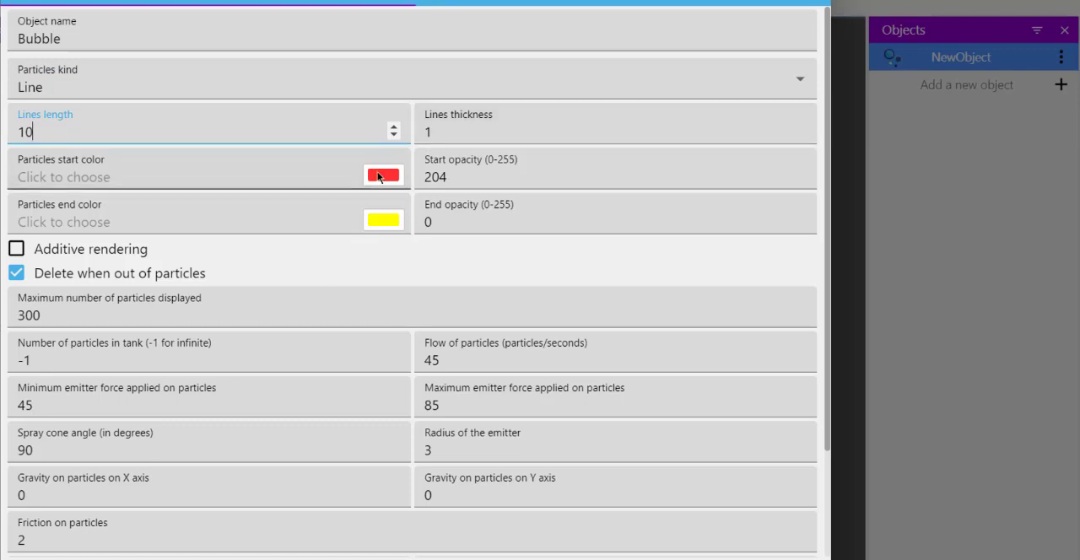
{"action": "left_click", "coordinate": [383, 176]}
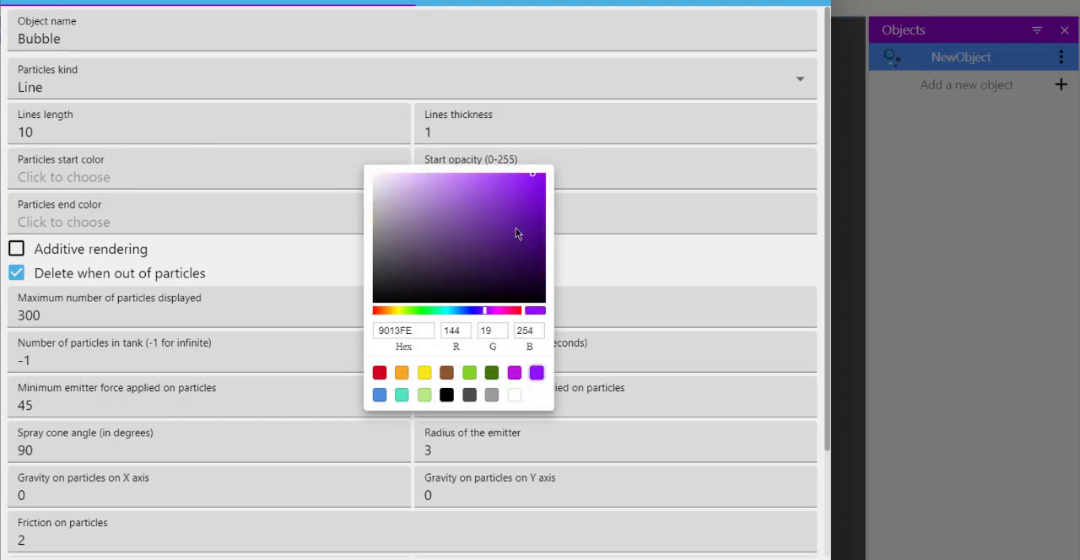
{"action": "left_click", "coordinate": [525, 210]}
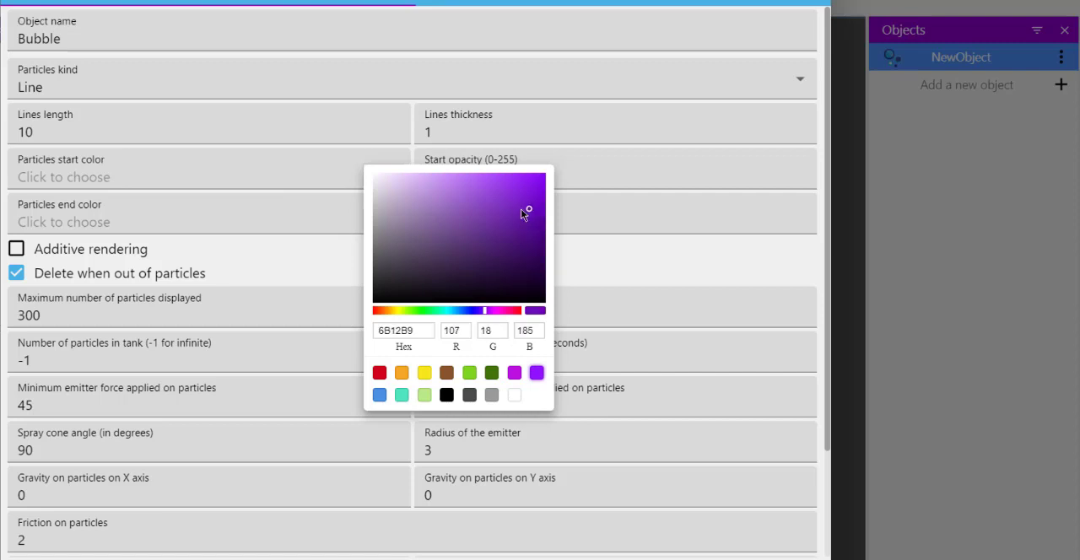
{"action": "left_click", "coordinate": [532, 209]}
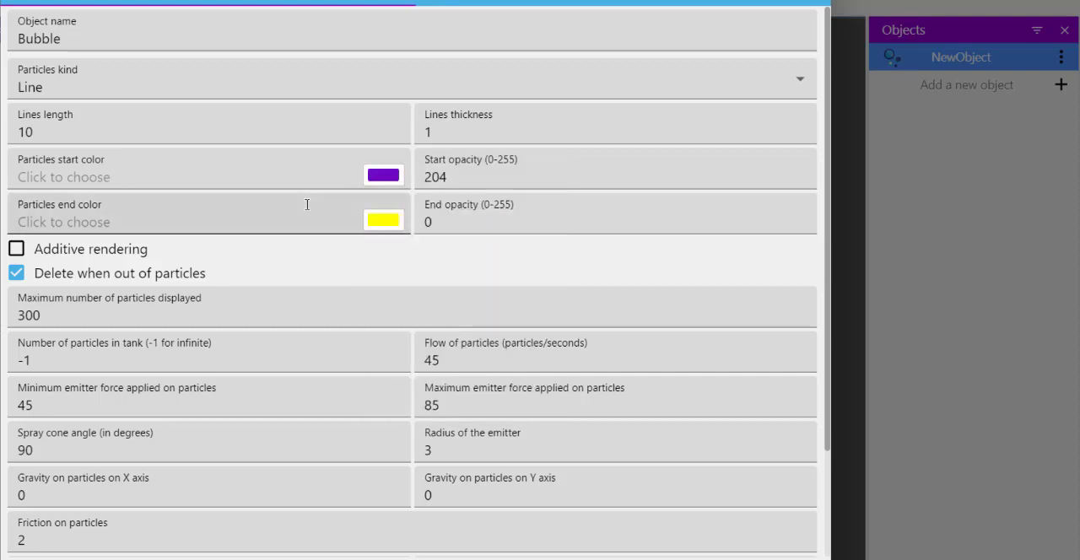
{"action": "left_click", "coordinate": [383, 220]}
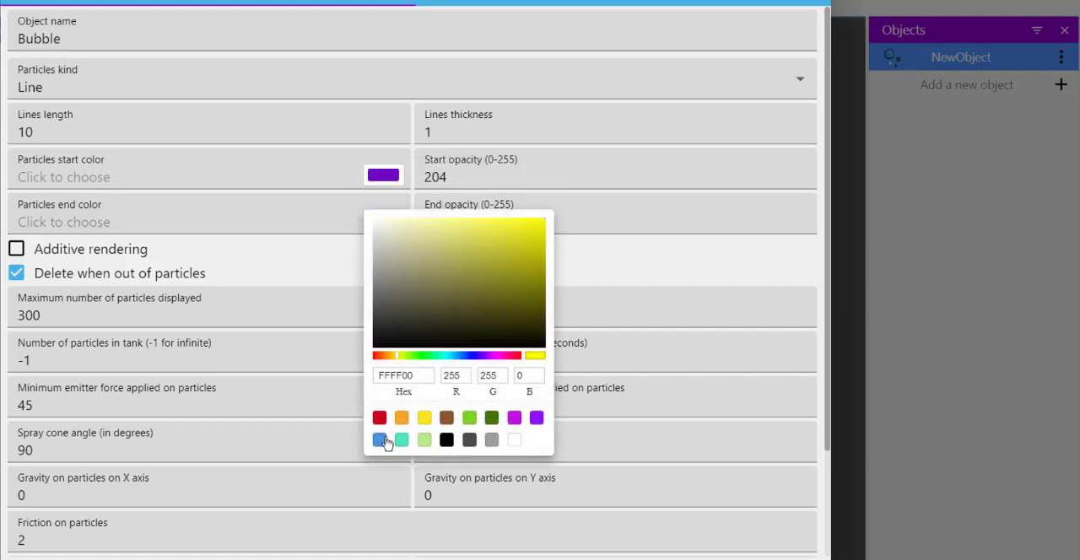
{"action": "left_click", "coordinate": [379, 439]}
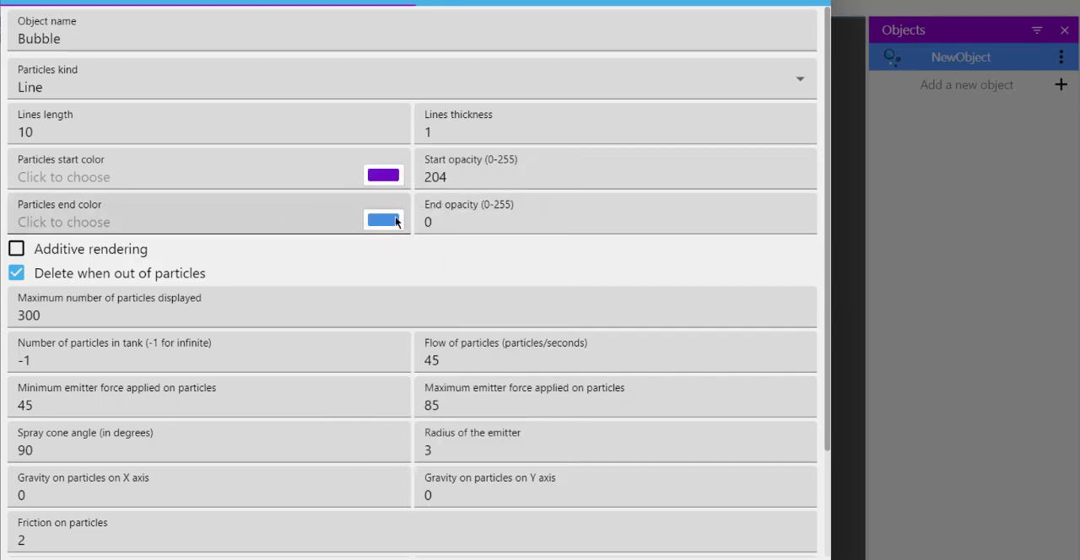
{"action": "mouse_move", "coordinate": [369, 239]}
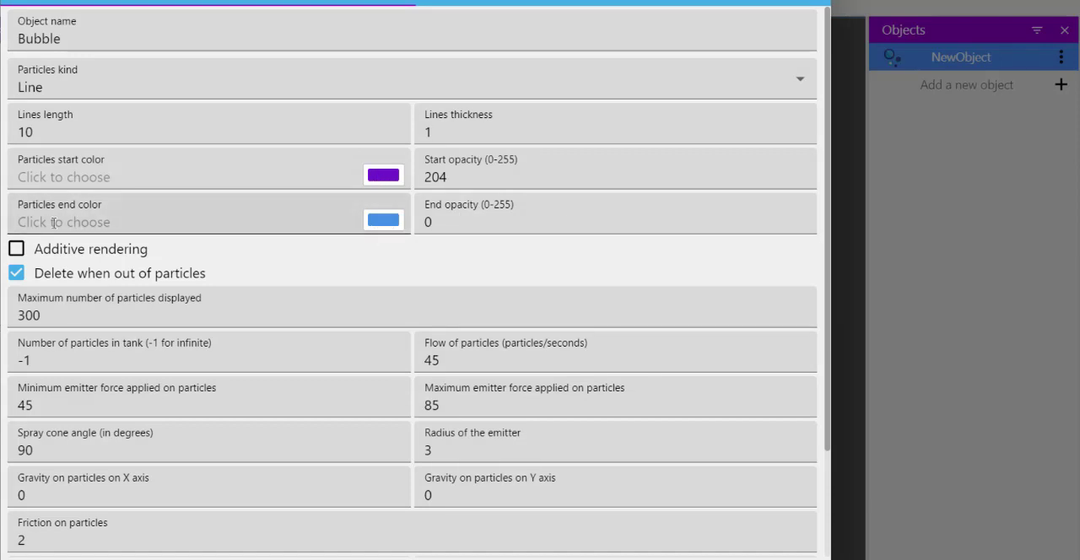
{"action": "left_click", "coordinate": [16, 248]}
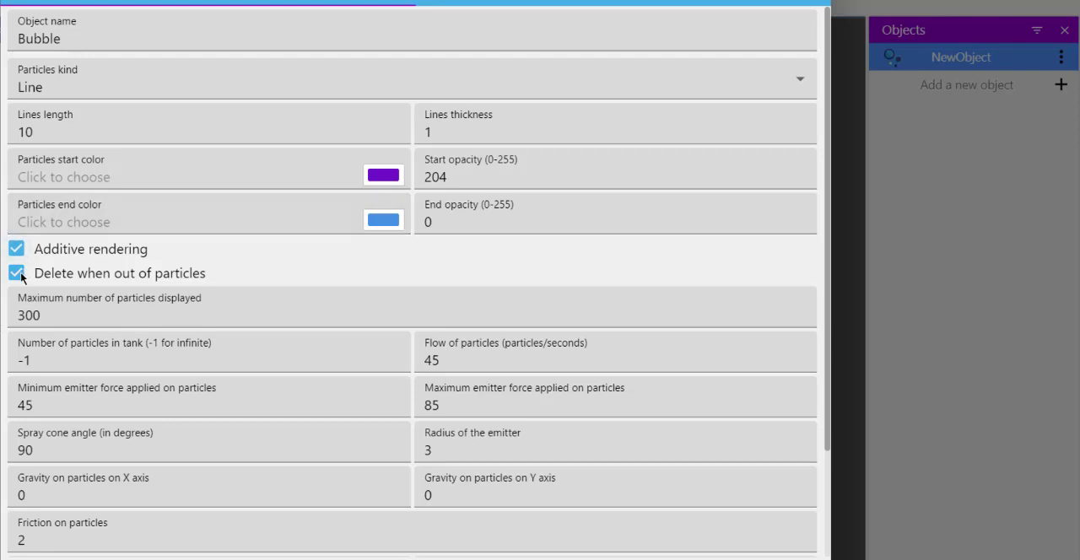
{"action": "left_click", "coordinate": [16, 272]}
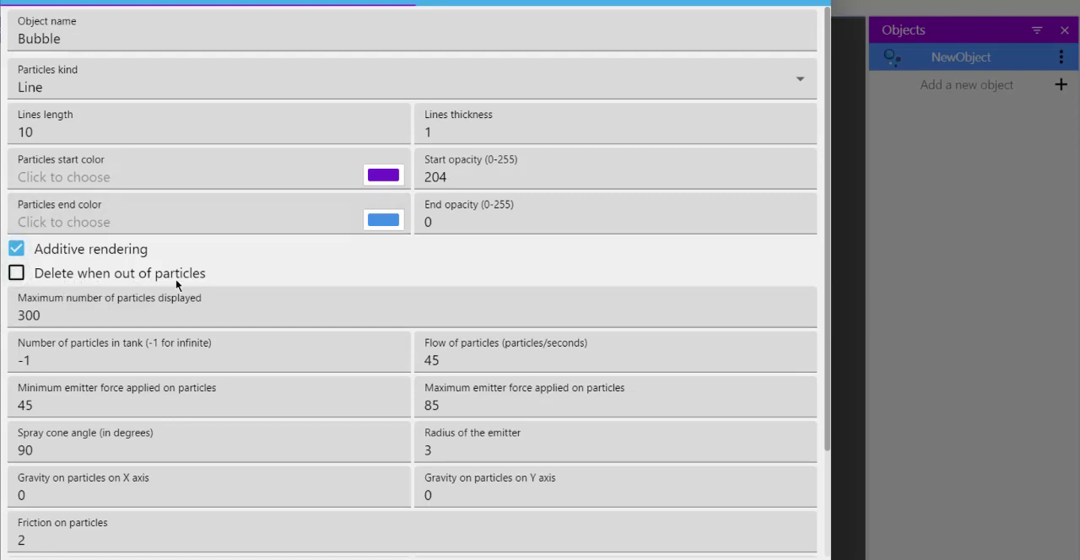
{"action": "mouse_move", "coordinate": [224, 282]}
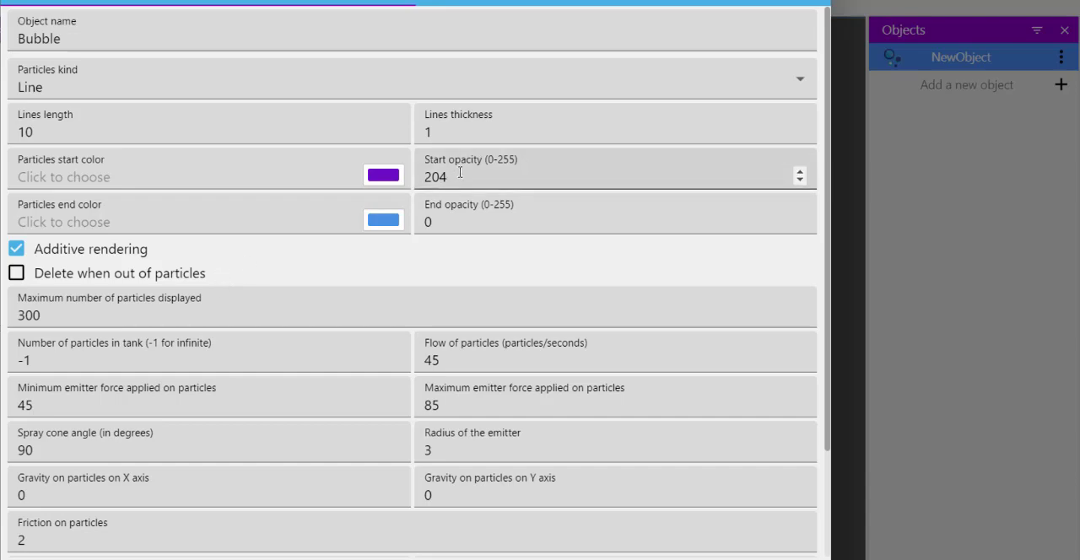
Step: Set Bubble's flow to 100, force 100–200, spray cone angle 1 and emitter radius 20
{"action": "scroll", "scroll_direction": "down", "scroll_amount": 3}
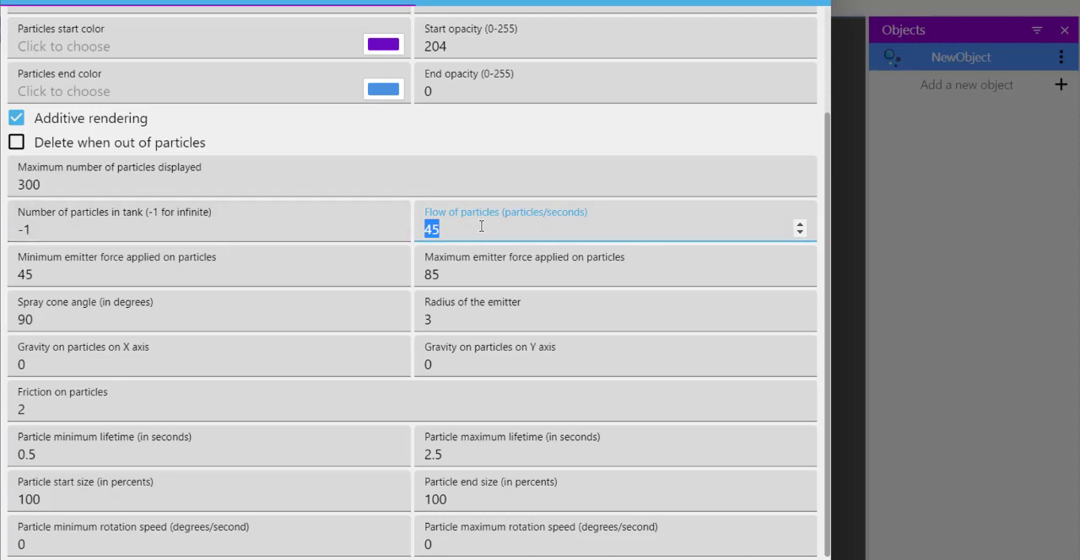
{"action": "type", "text": "100"}
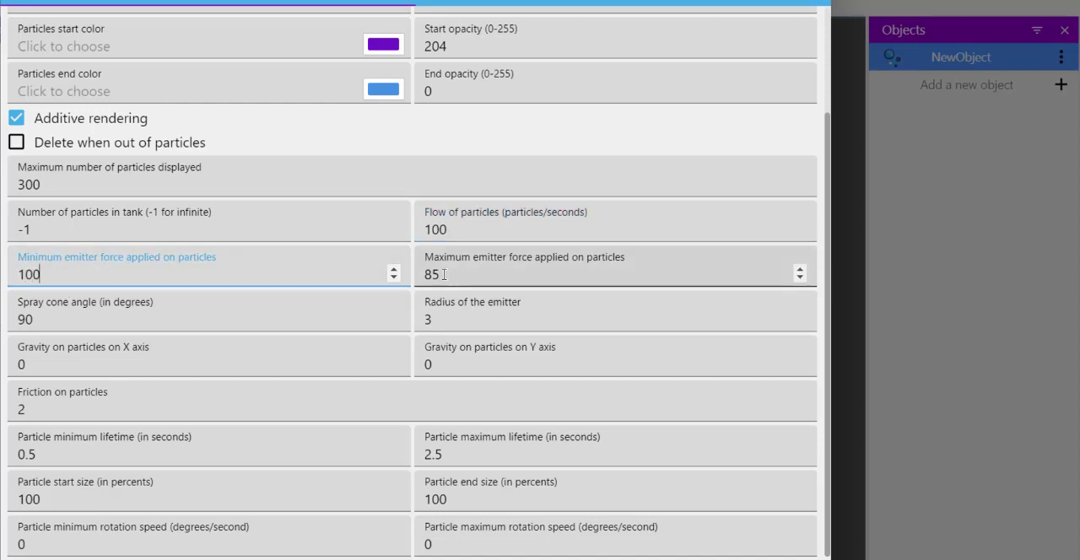
{"action": "type", "text": "2"}
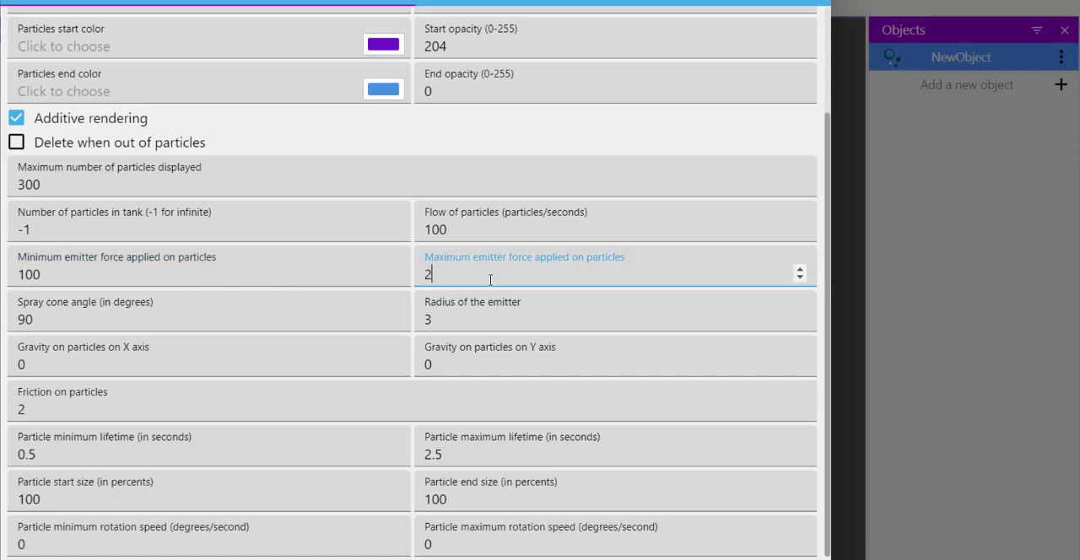
{"action": "type", "text": "00"}
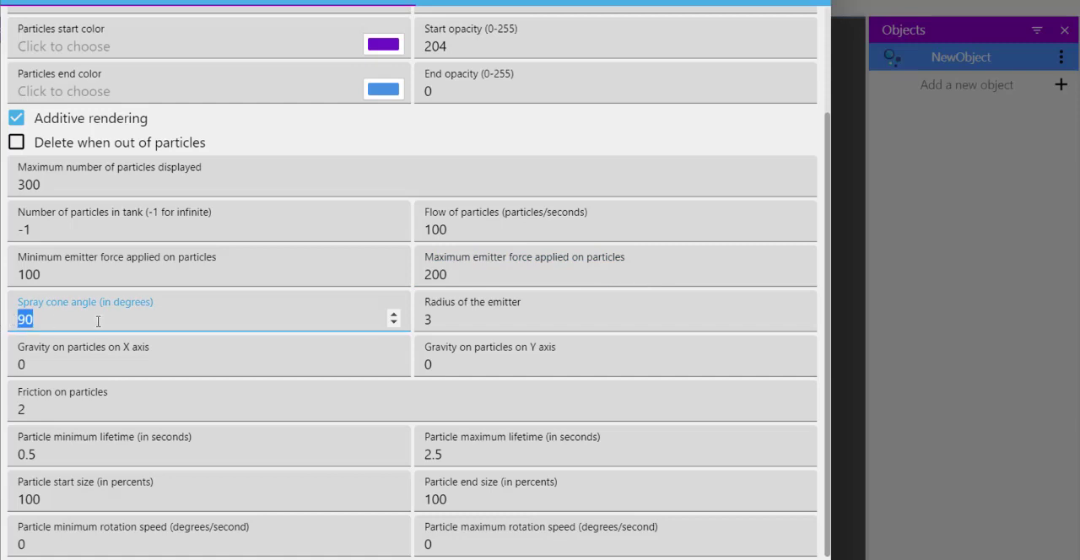
{"action": "type", "text": "1"}
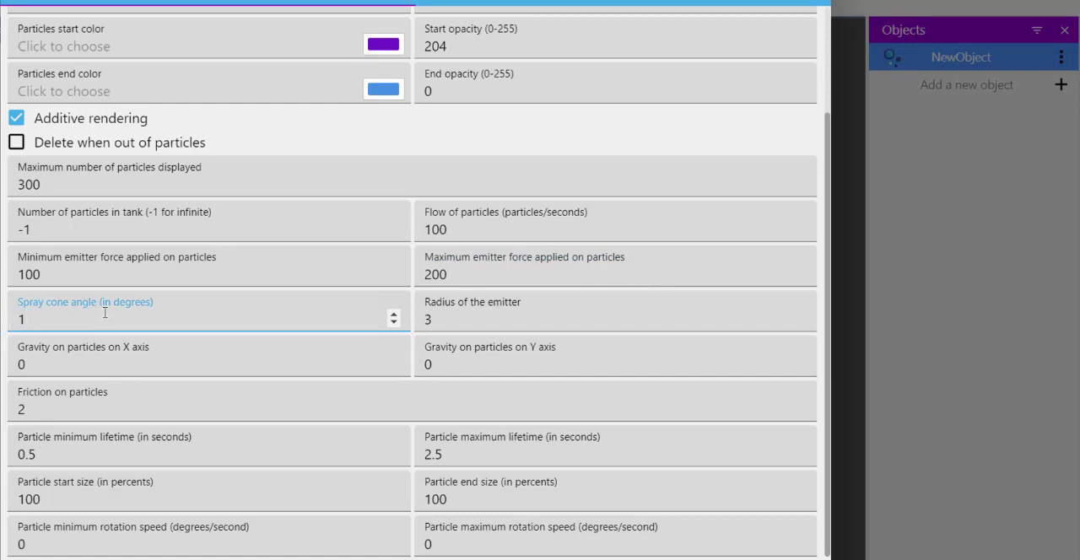
{"action": "left_click", "coordinate": [590, 318]}
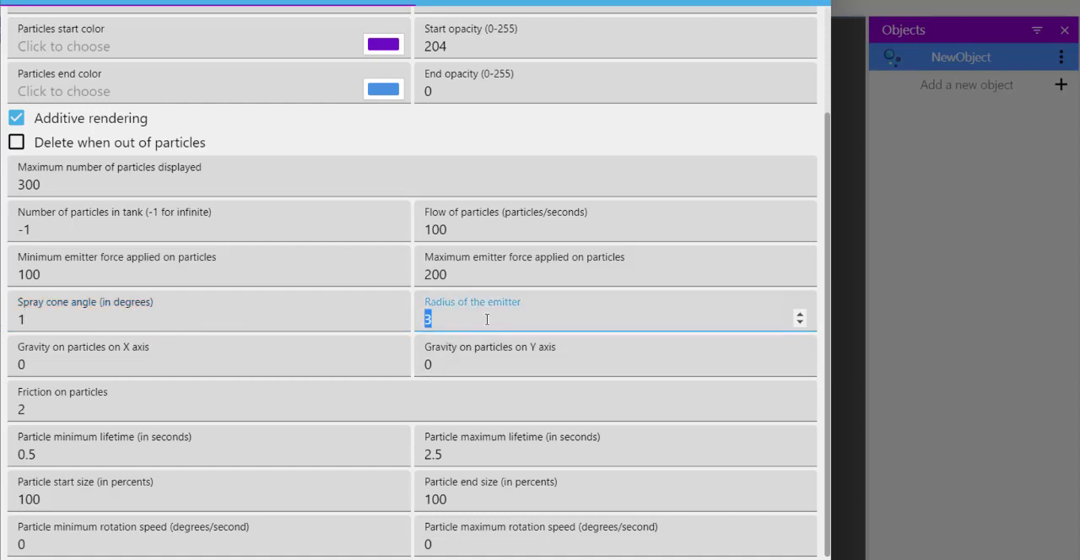
{"action": "type", "text": "20"}
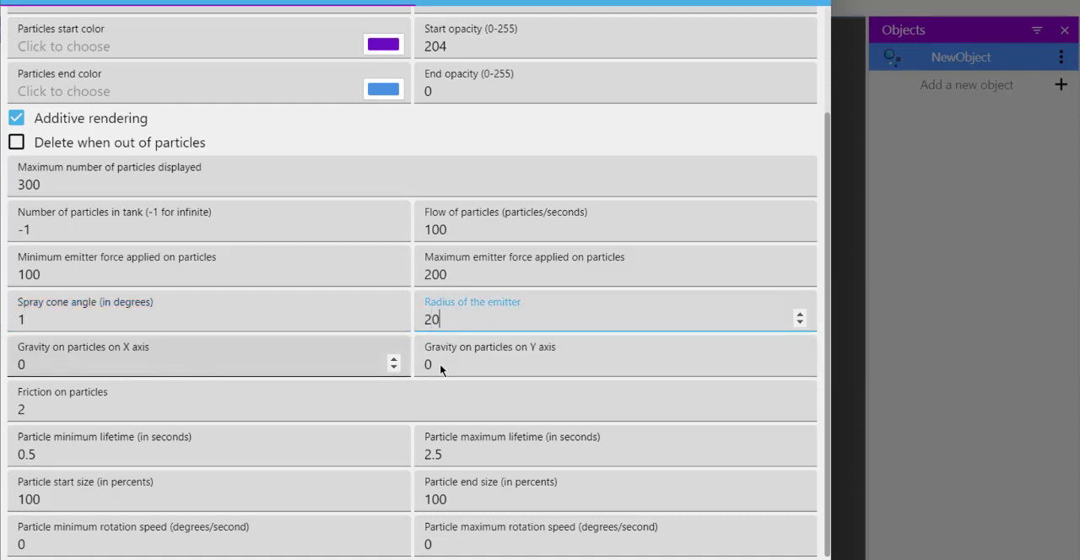
{"action": "mouse_move", "coordinate": [344, 349]}
{"action": "type", "text": "2"}
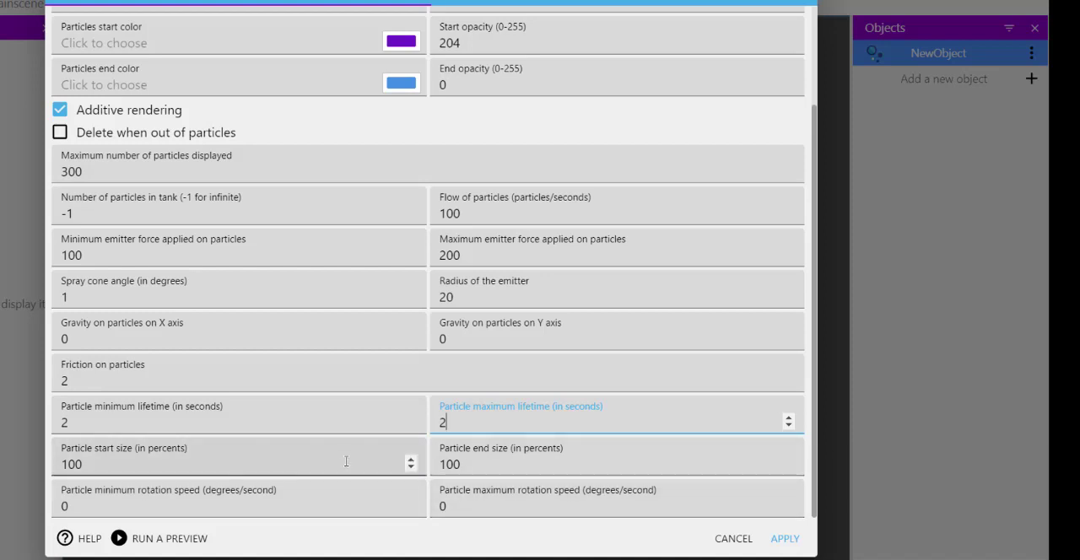
{"action": "mouse_move", "coordinate": [350, 457]}
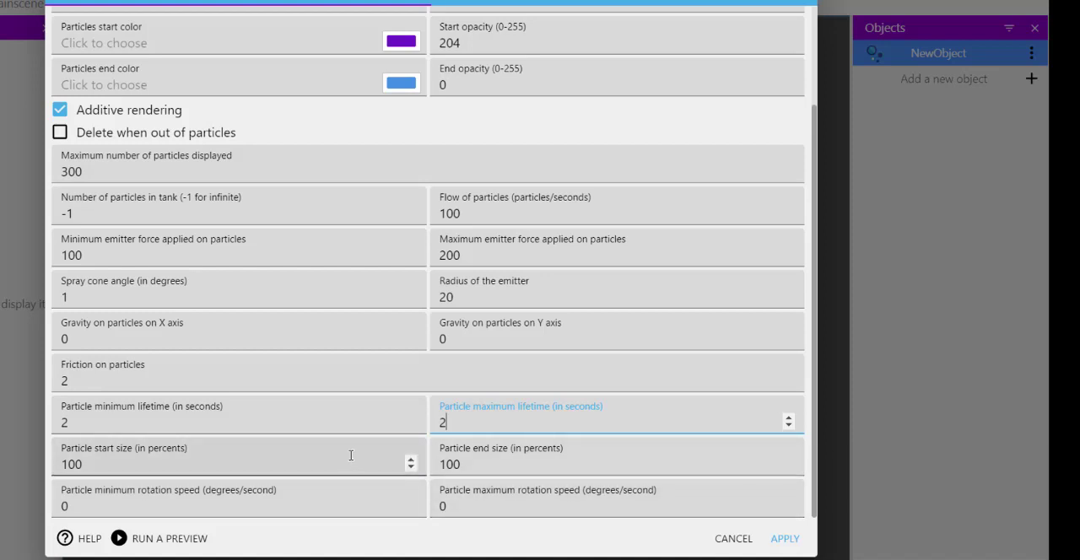
{"action": "mouse_move", "coordinate": [673, 431]}
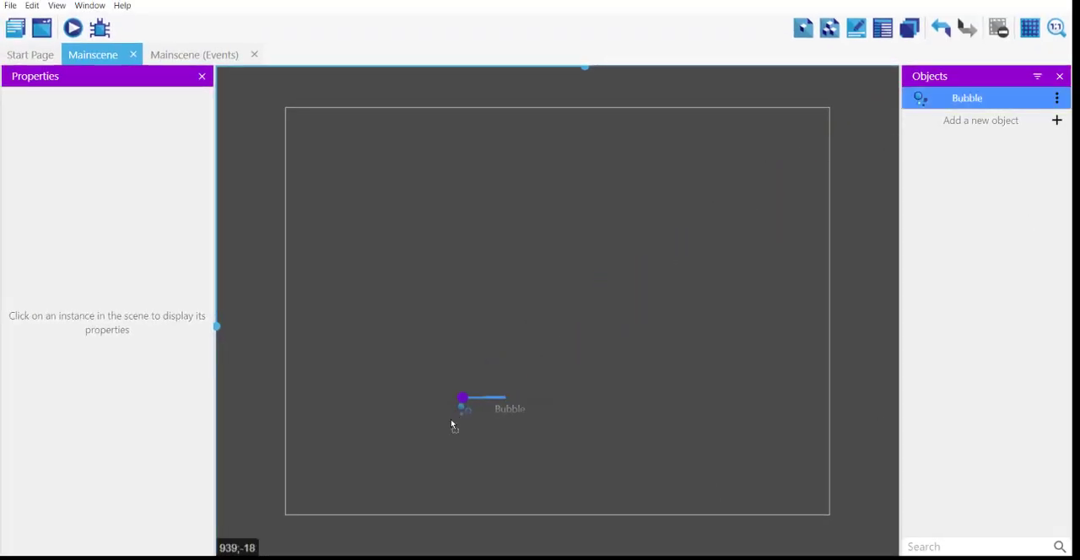
Step: Place a Bubble instance near the scene's bottom-left and rotate it to point straight up
{"action": "left_click_drag", "start_coordinate": [462, 408], "coordinate": [437, 452]}
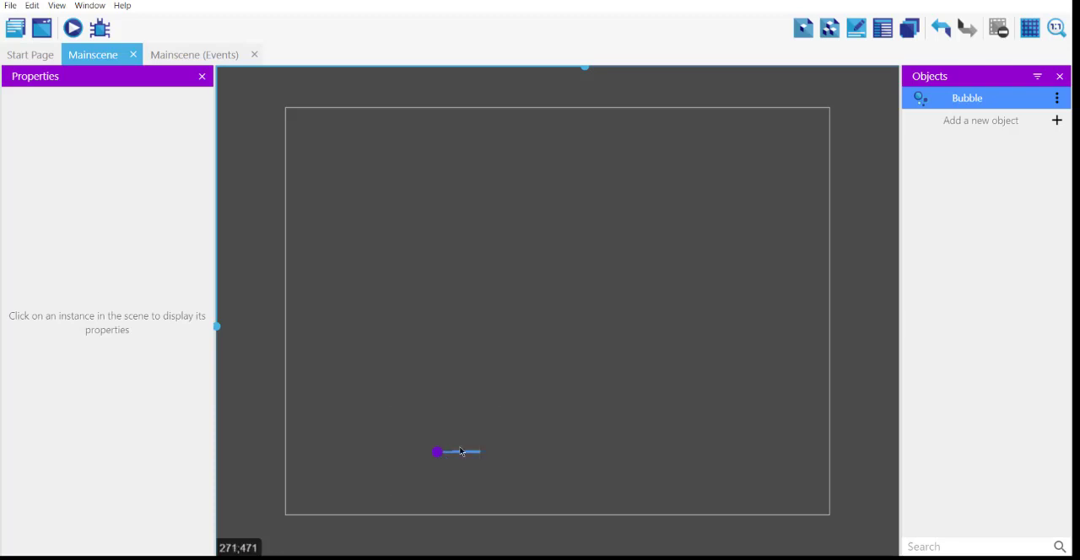
{"action": "left_click", "coordinate": [437, 452]}
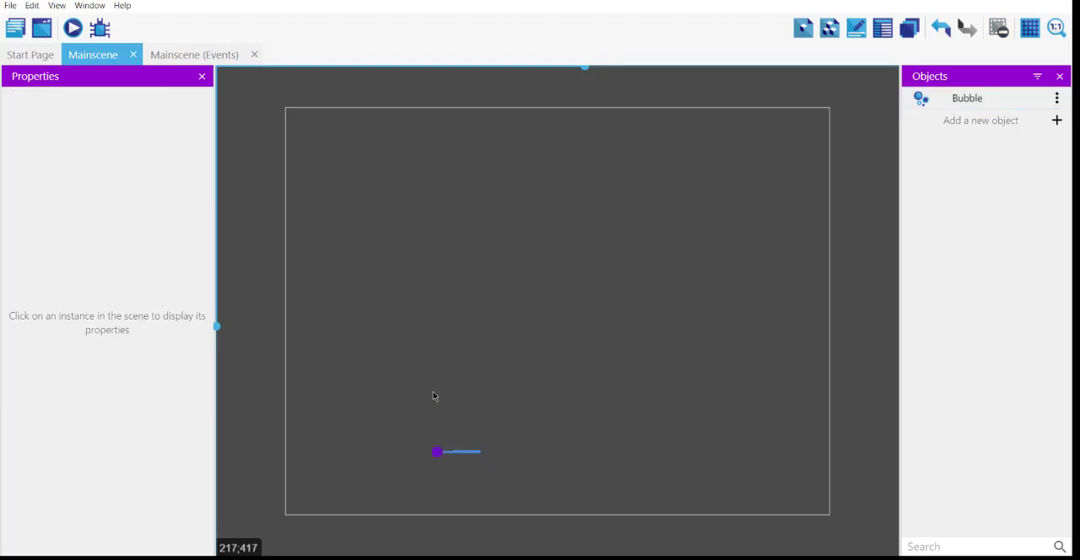
{"action": "left_click", "coordinate": [436, 452]}
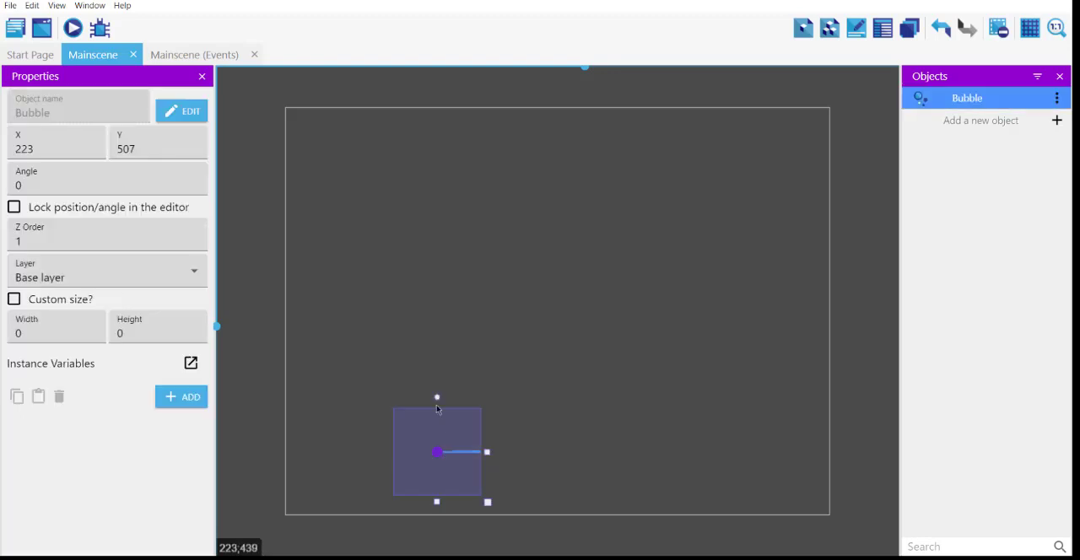
{"action": "left_click_drag", "start_coordinate": [487, 451], "coordinate": [411, 419]}
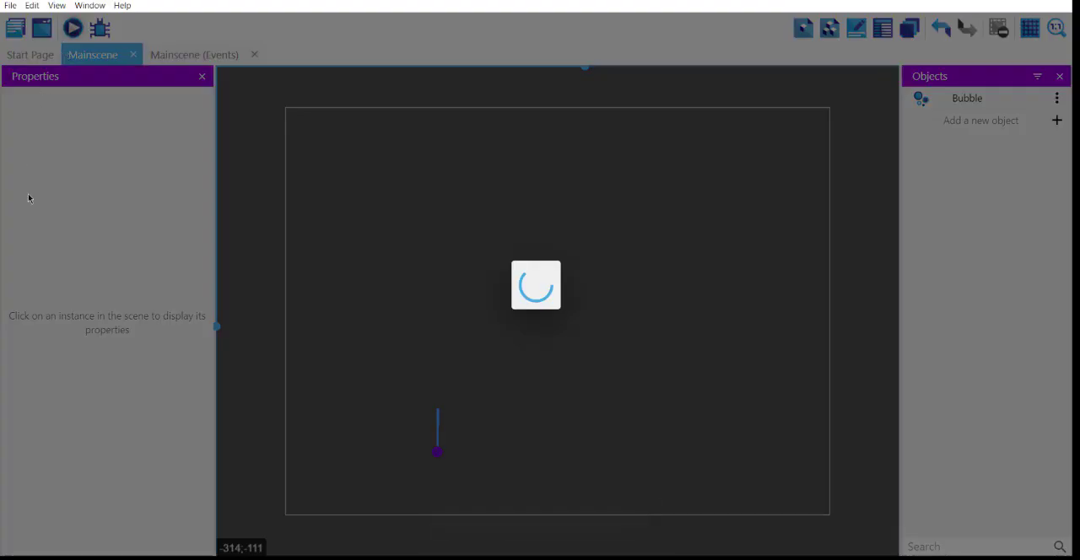
Step: Launch the scene preview to watch purple line particles rise from the Bubble emitter
{"action": "left_click", "coordinate": [72, 28]}
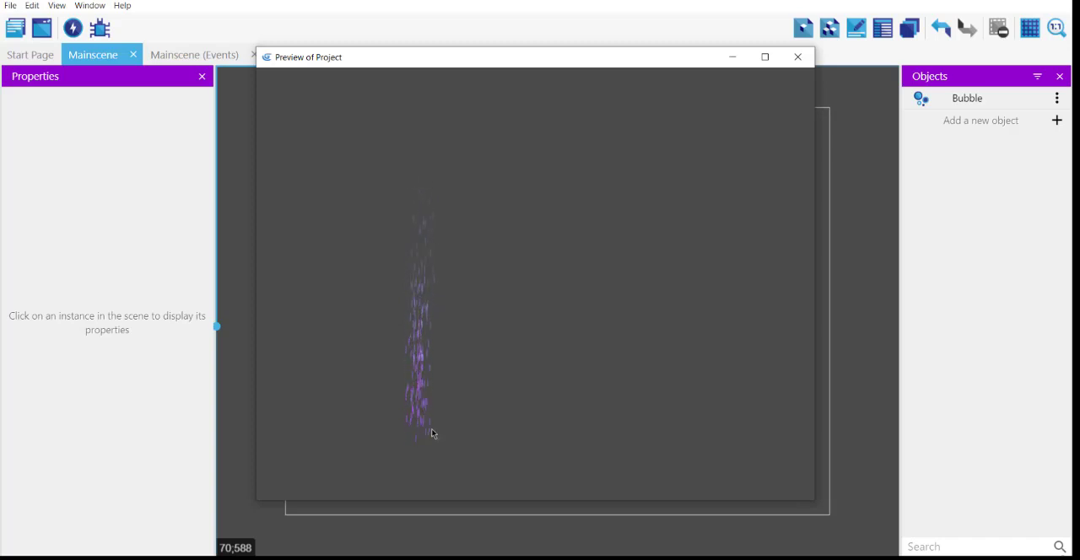
{"action": "mouse_move", "coordinate": [526, 210]}
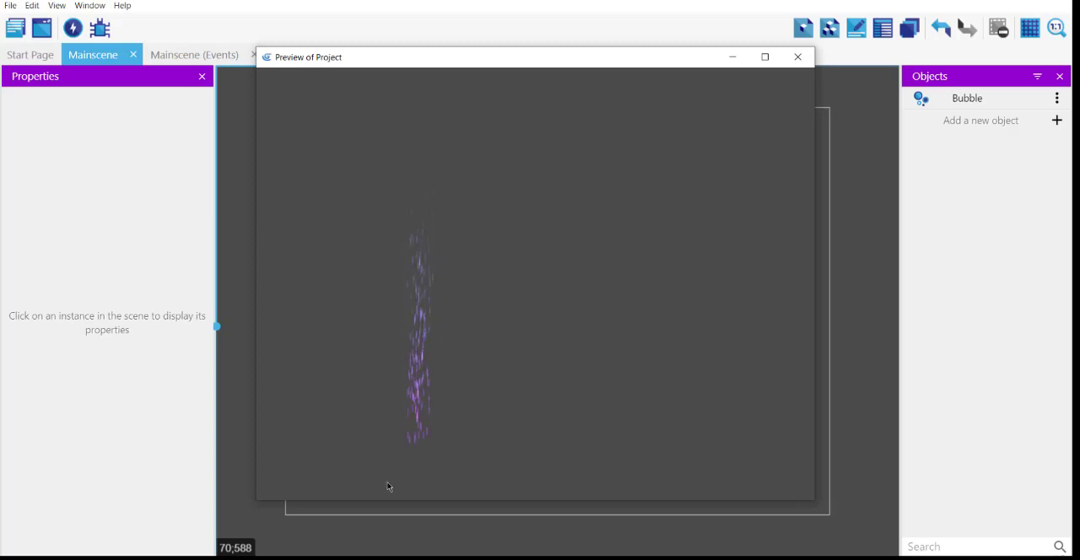
{"action": "mouse_move", "coordinate": [467, 425]}
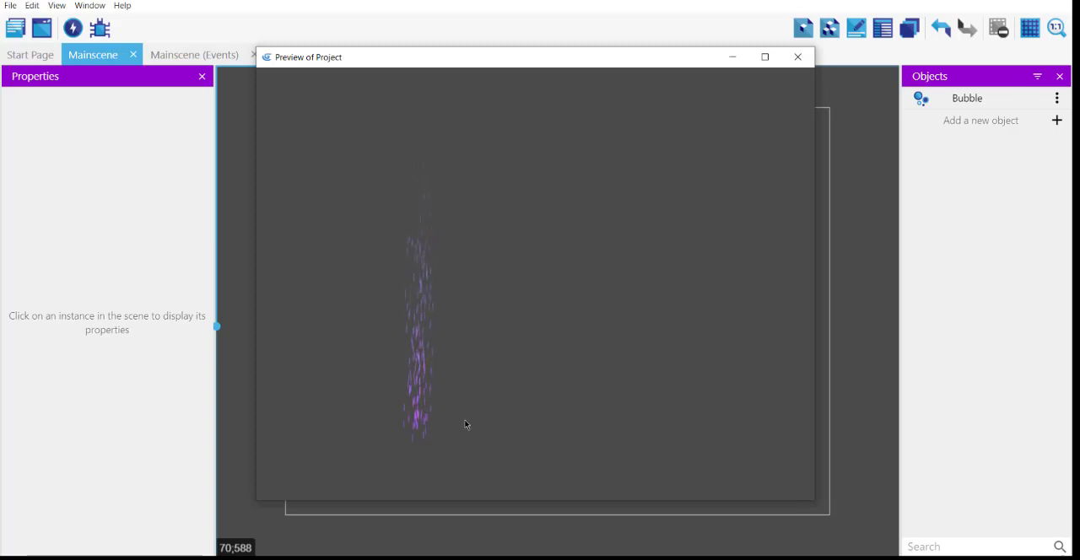